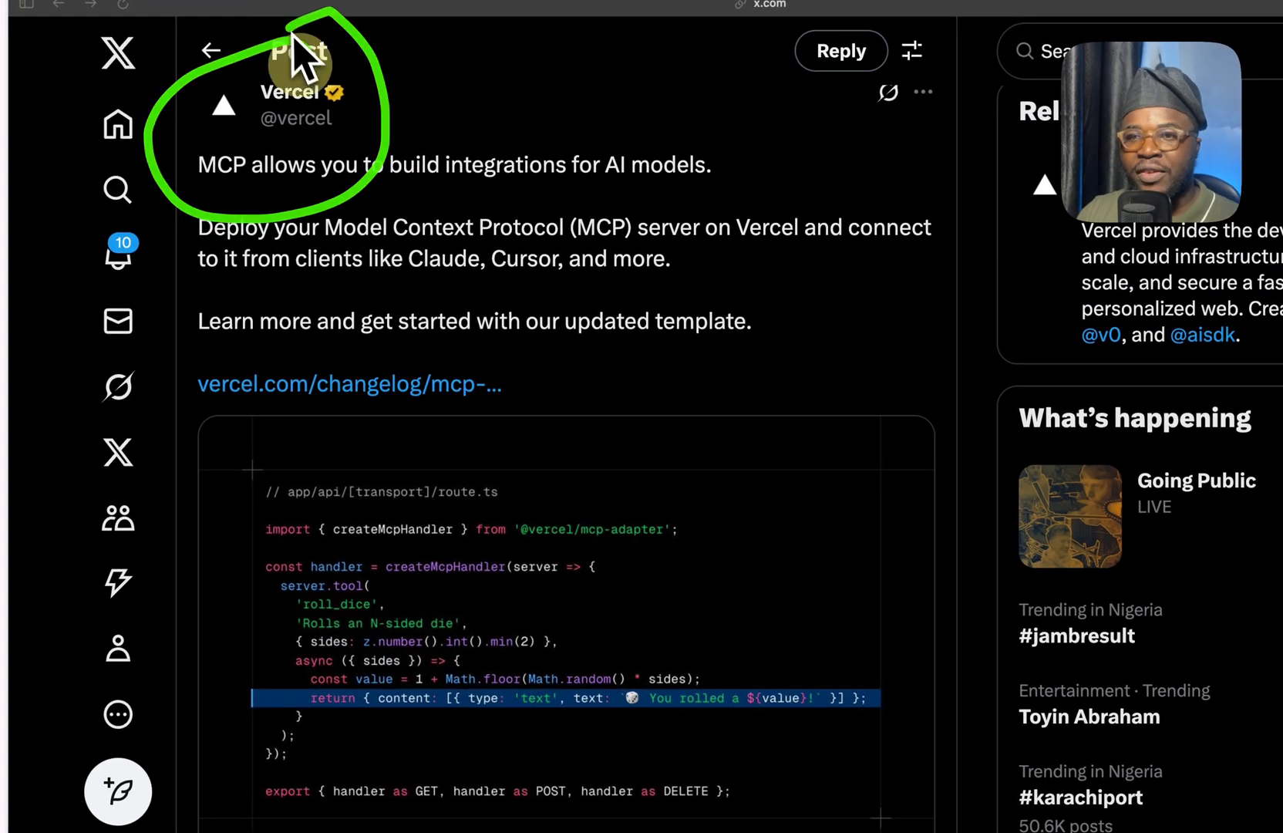
Follow the post's vercel.com/changelog link to the article on deploying MCP servers and clients.
scroll(down, 3)
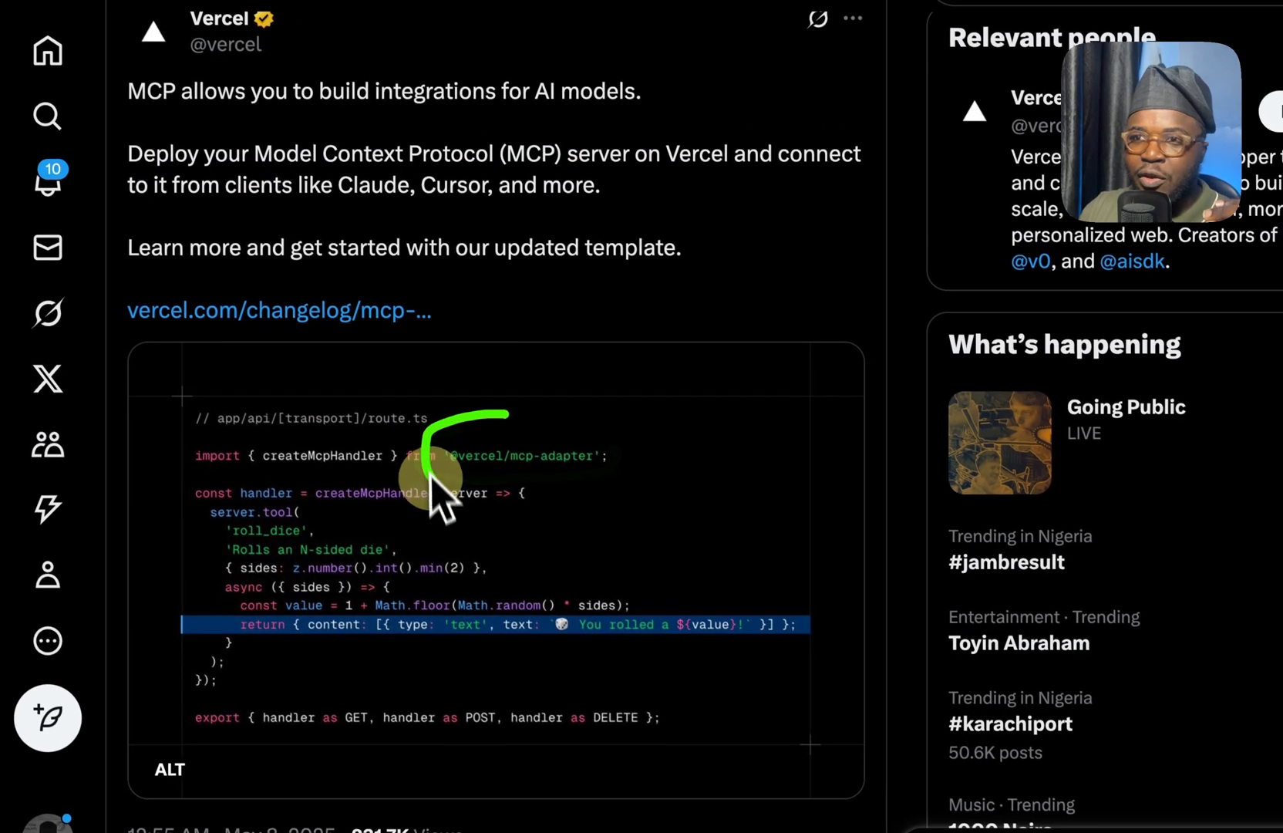
mouse_move(593, 401)
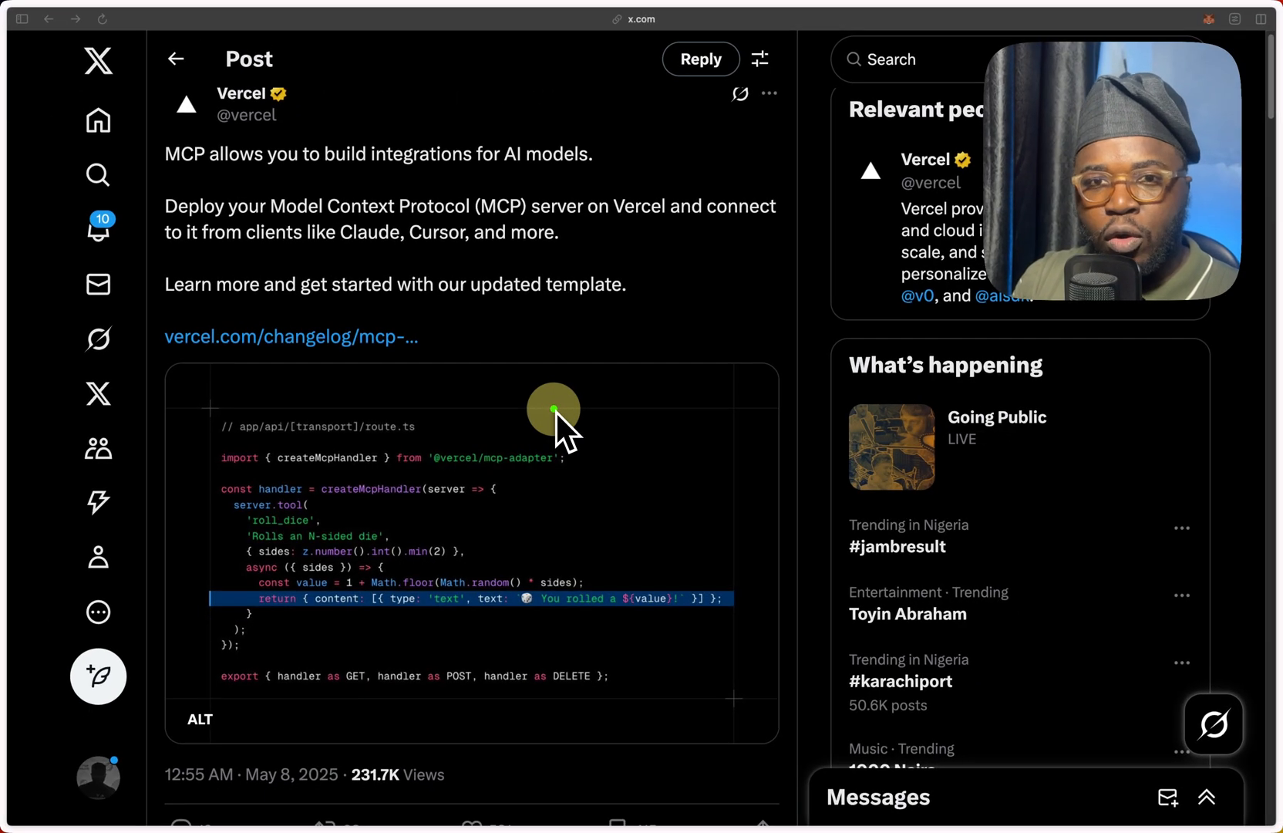
click(289, 336)
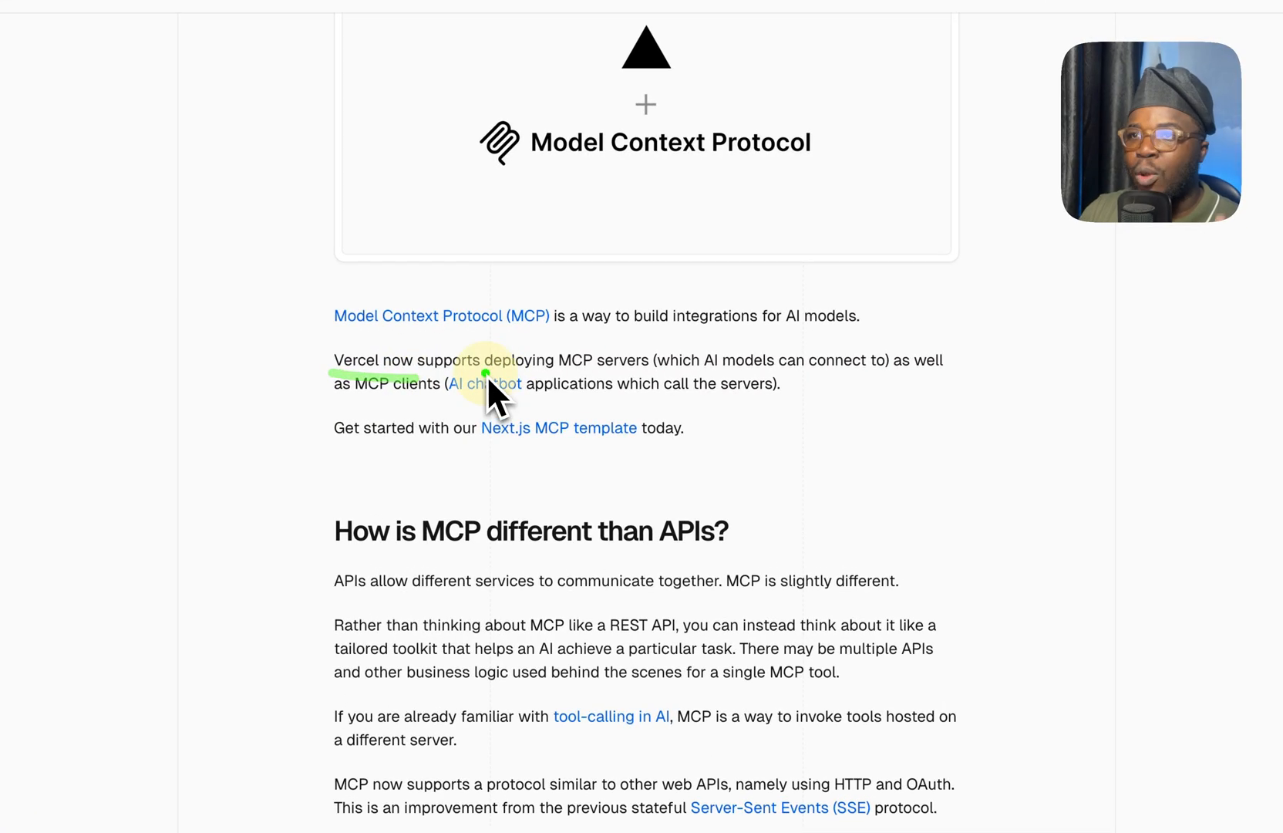
mouse_move(772, 383)
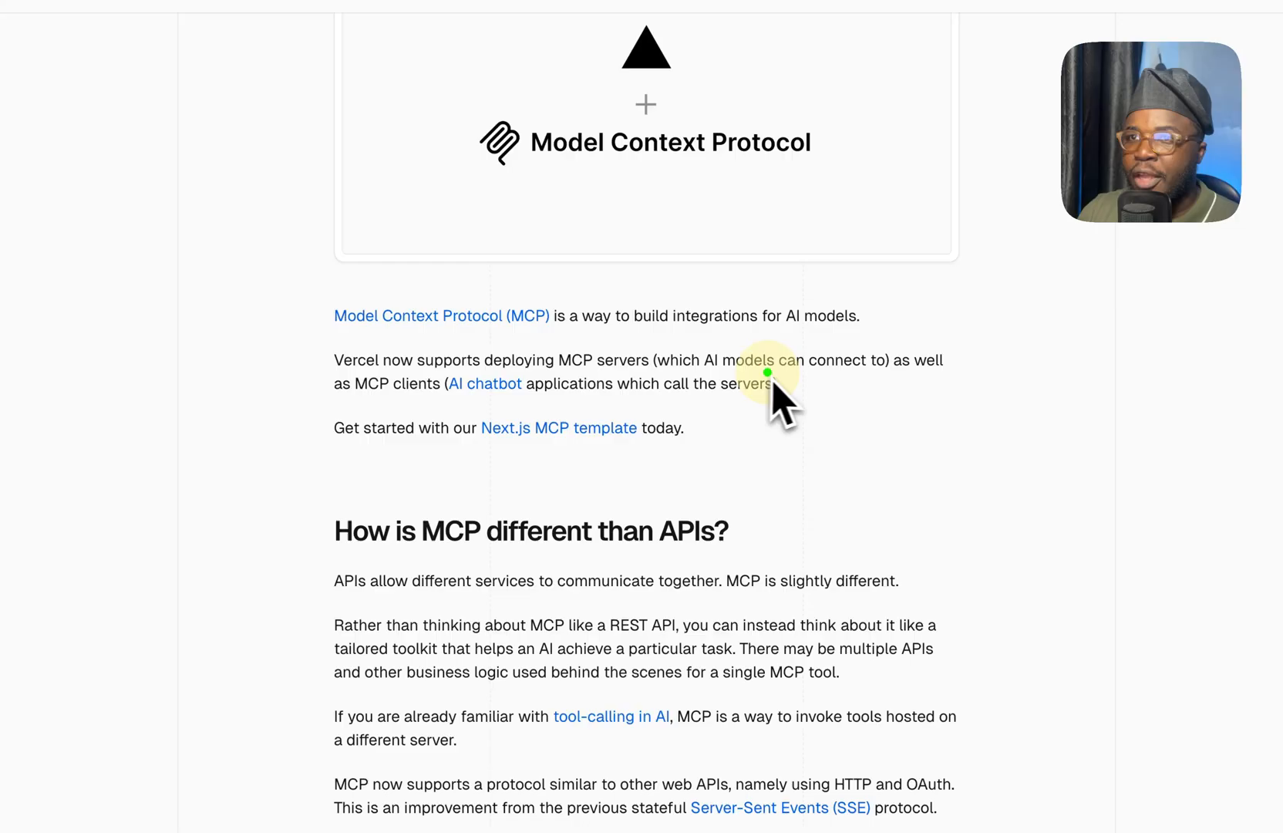
mouse_move(450, 418)
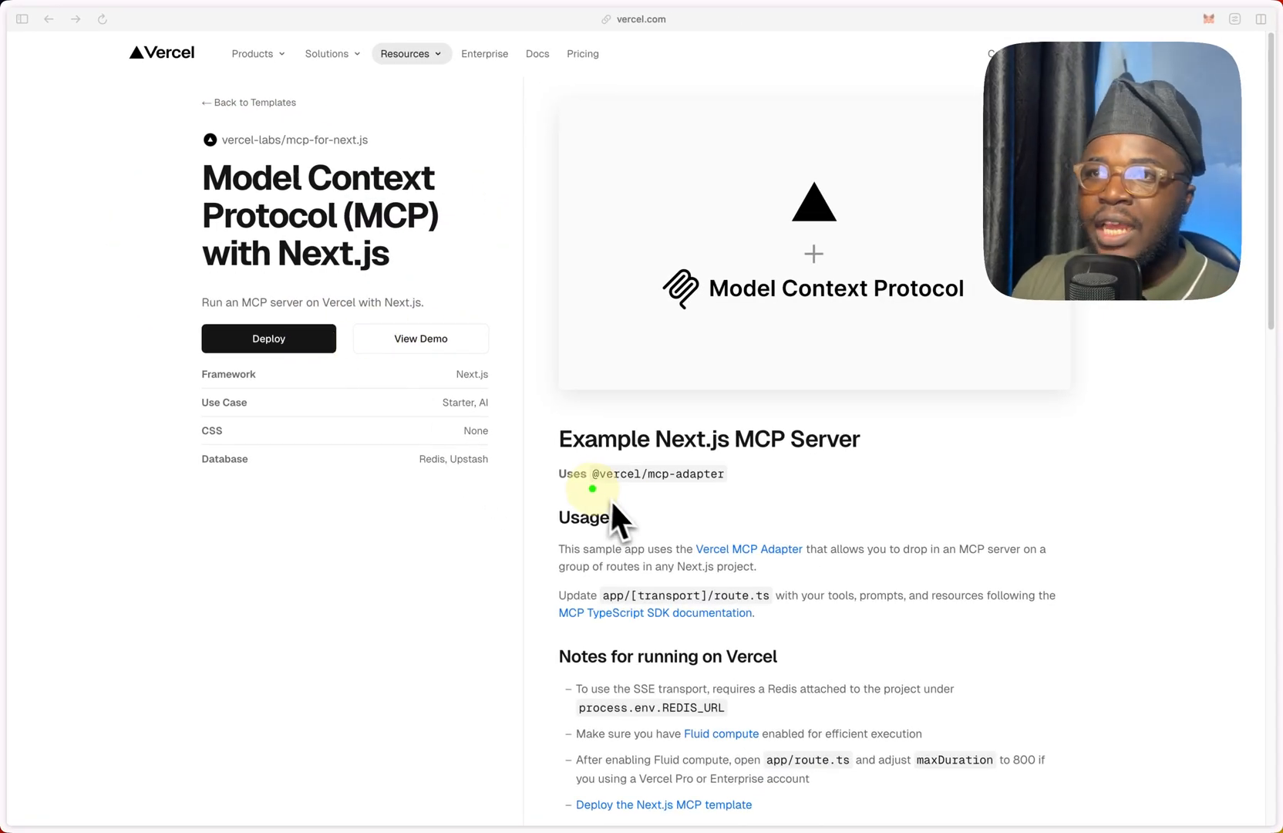
Scroll the MCP with Next.js template page down to the Sample Client node command.
scroll(down, 3)
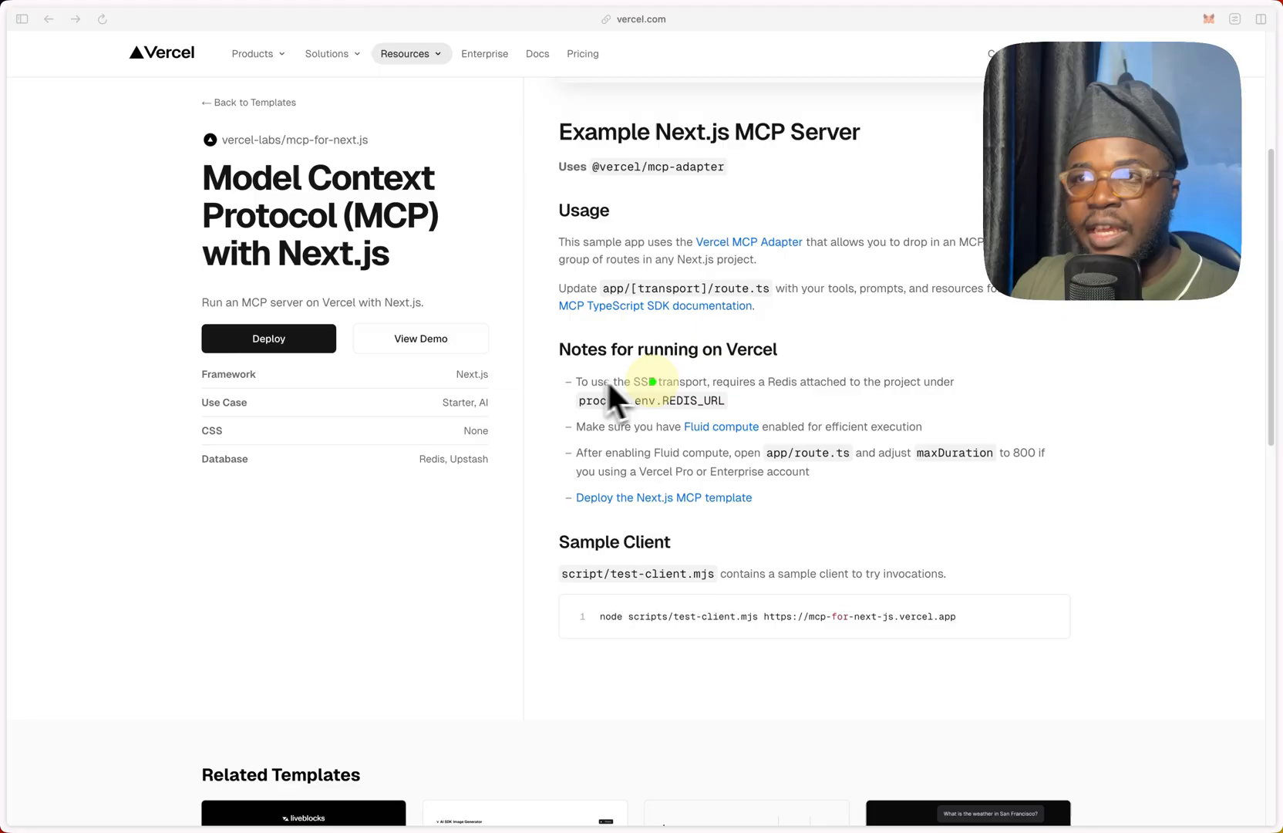
scroll(down, 3)
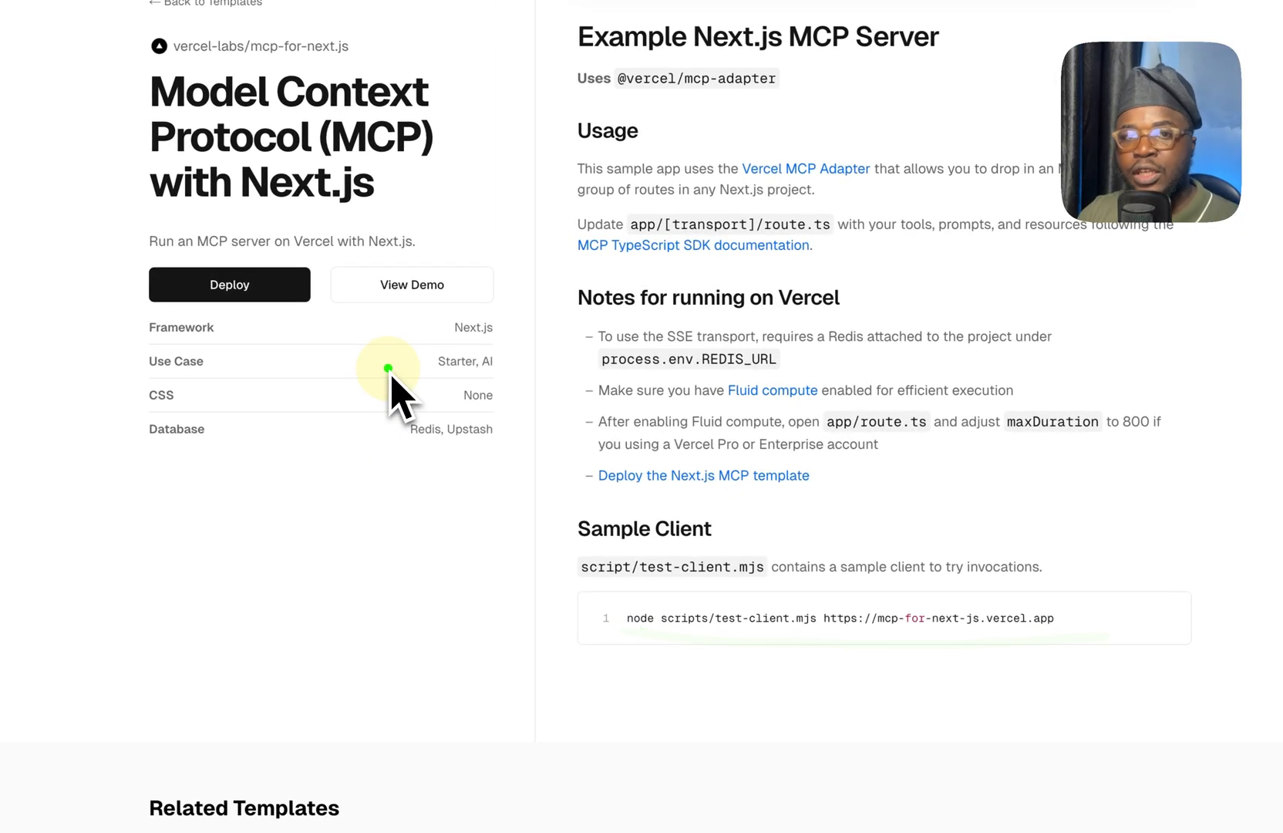
scroll(down, 3)
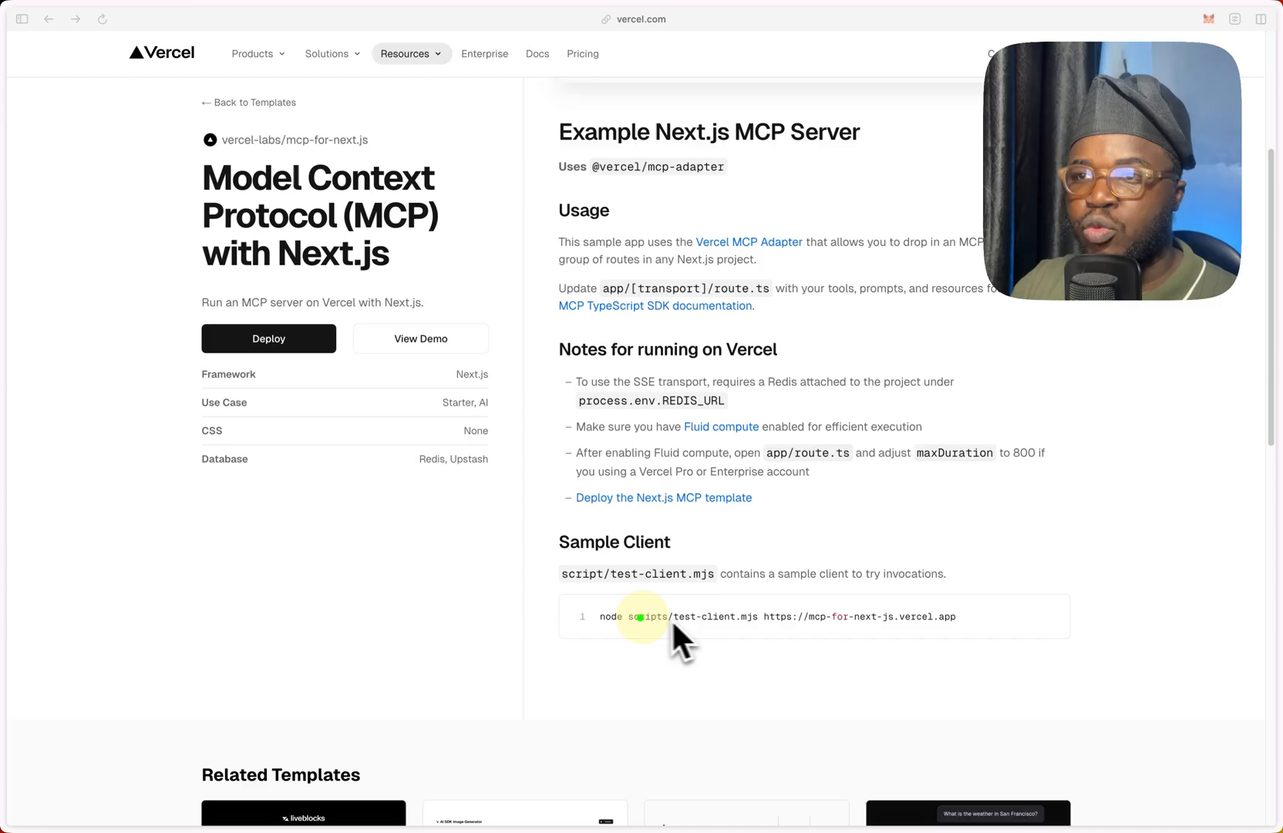
mouse_move(859, 638)
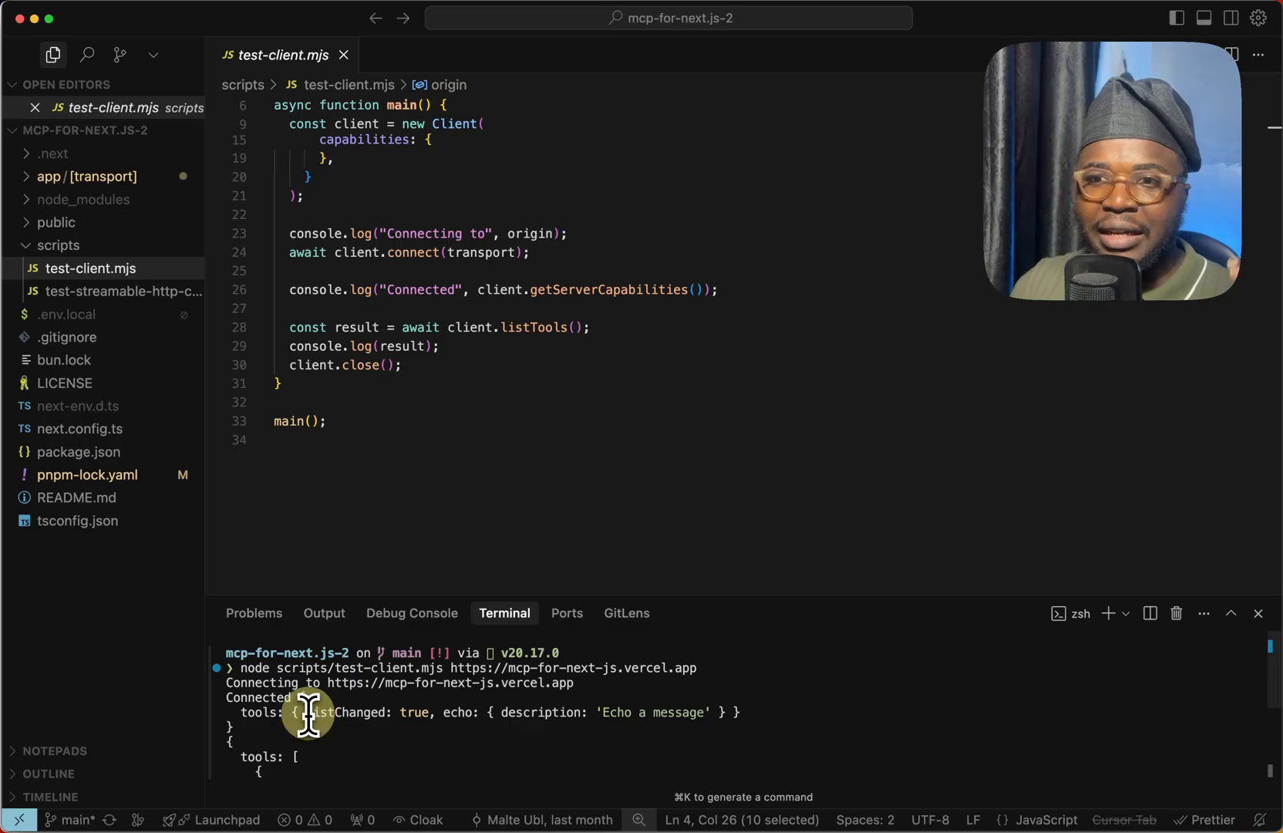
mouse_move(478, 723)
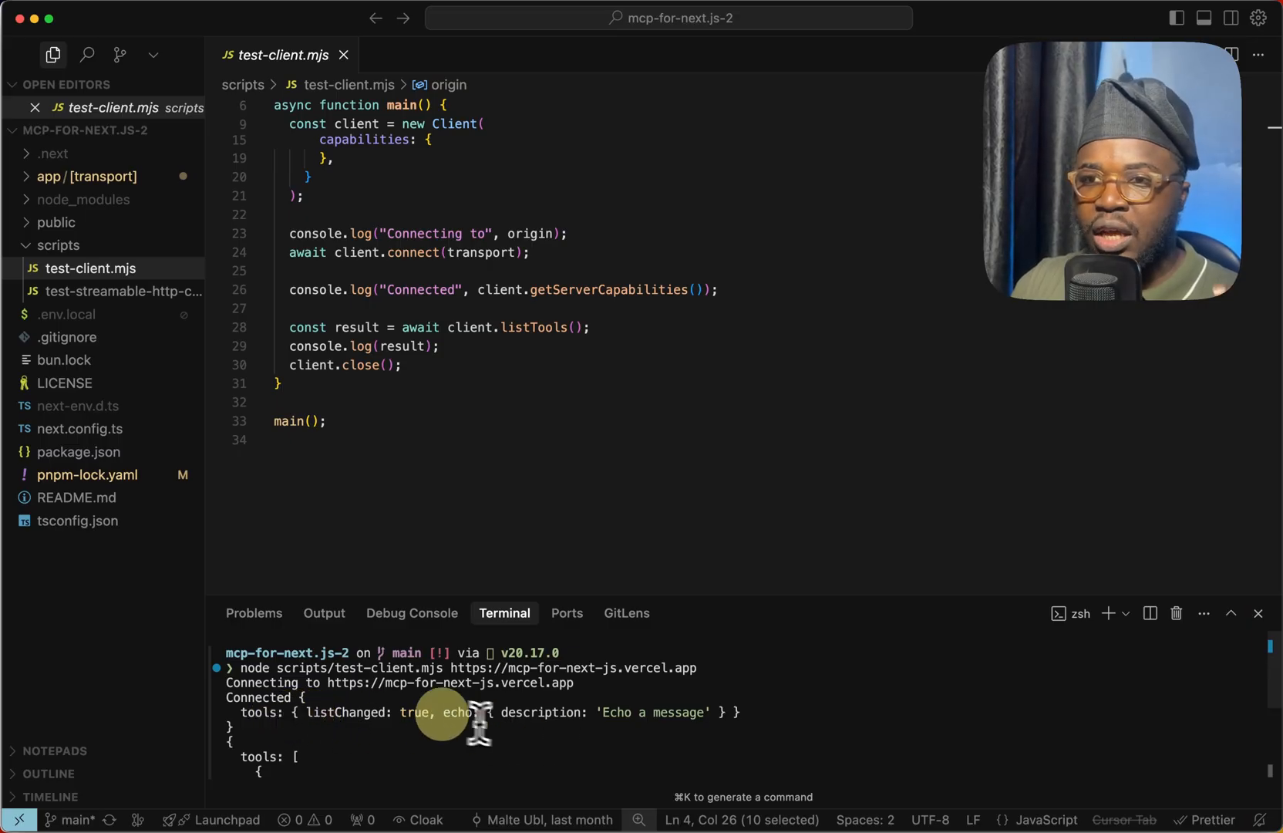
View route.ts in the Explorer after the test client lists the server's echo tool.
click(89, 165)
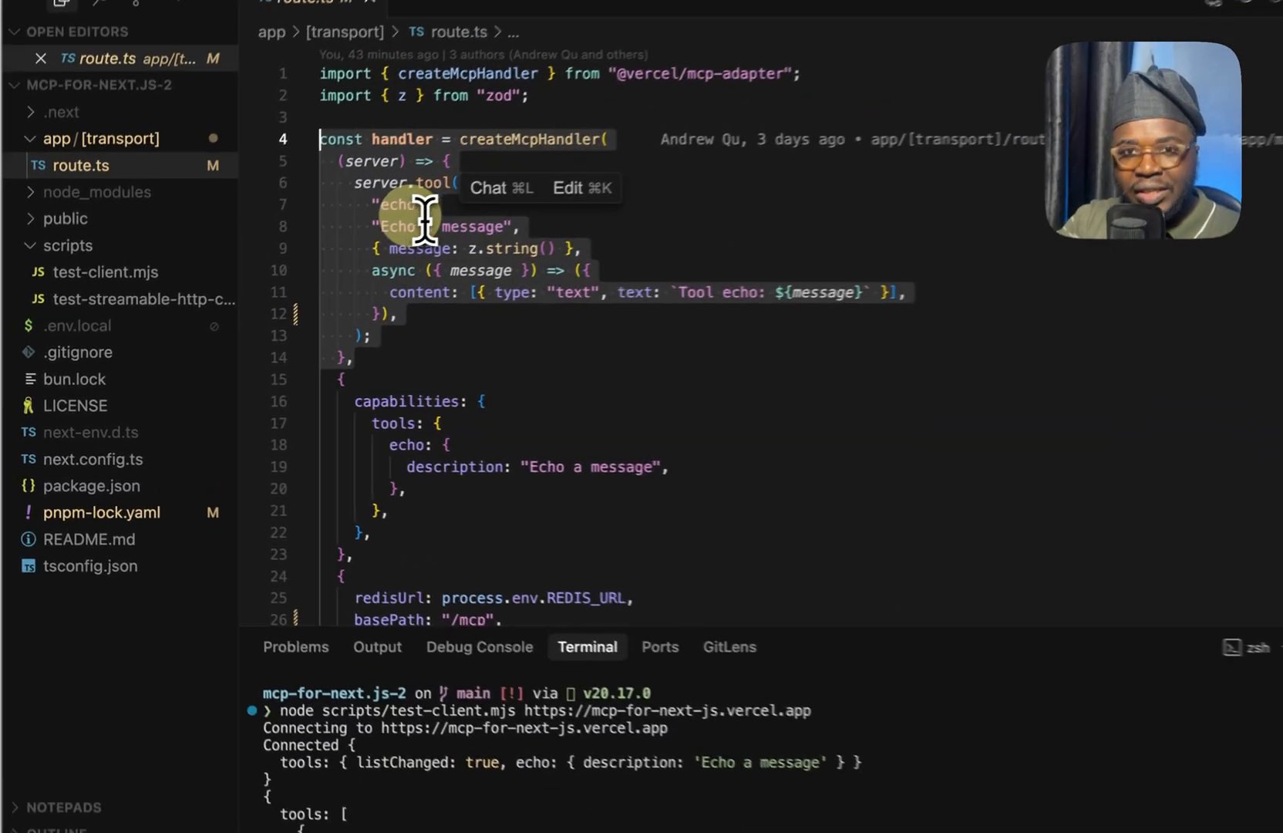